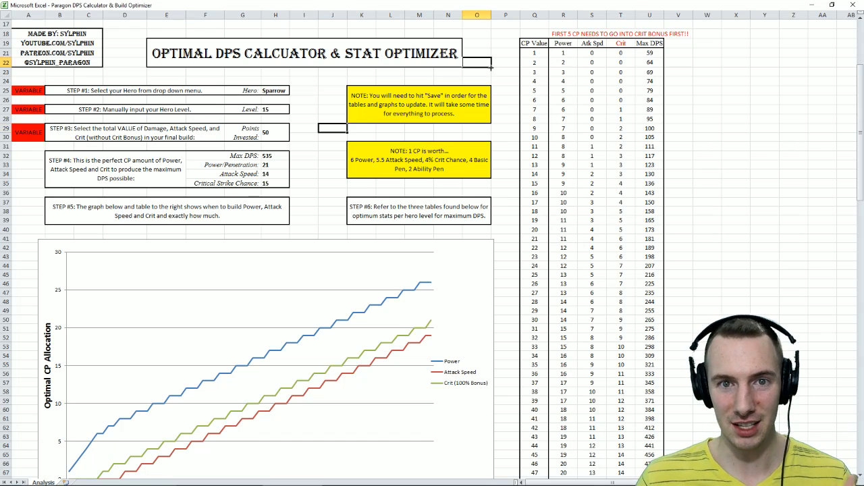
mouse_move(111, 77)
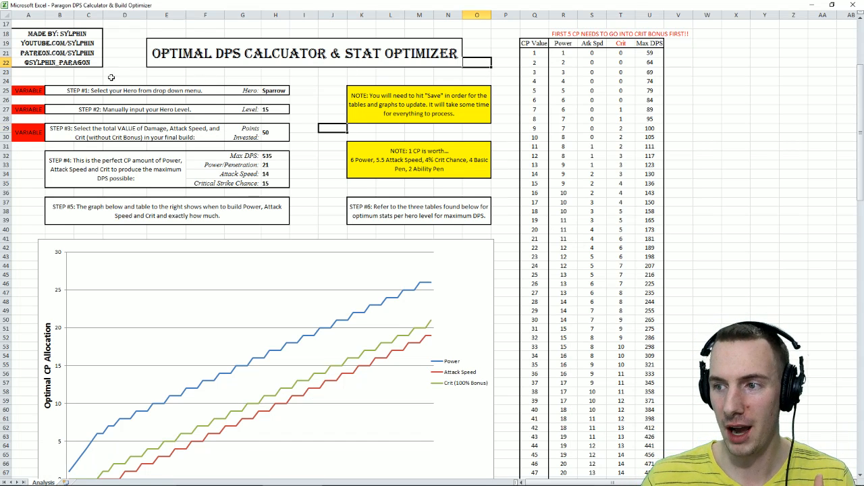
mouse_move(400, 253)
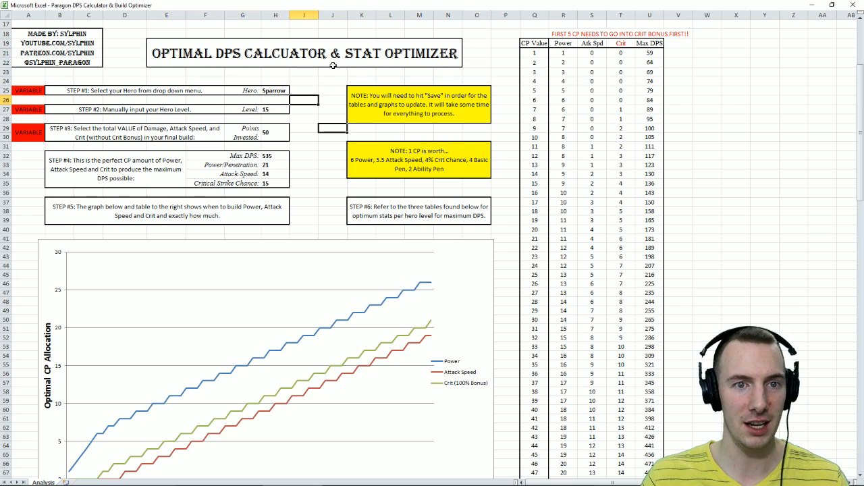
- Keep Sparrow in the Hero drop-down for now and set the hero level to 15
left_click(332, 108)
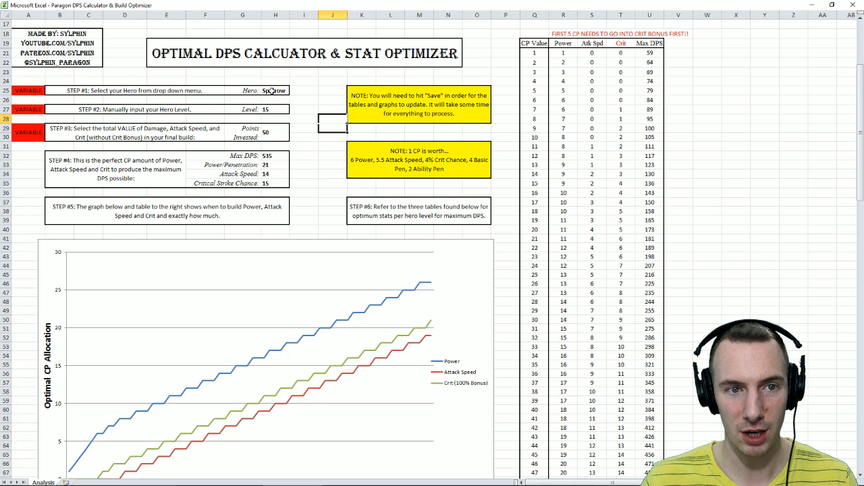
left_click(275, 89)
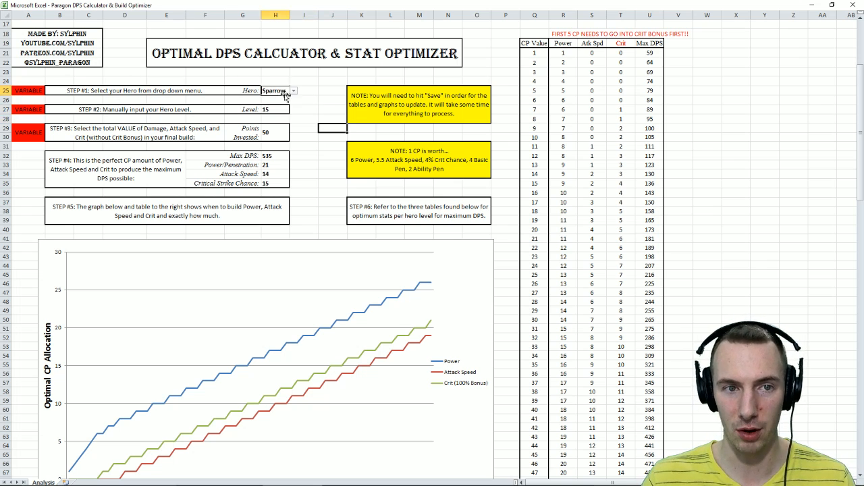
left_click(295, 90)
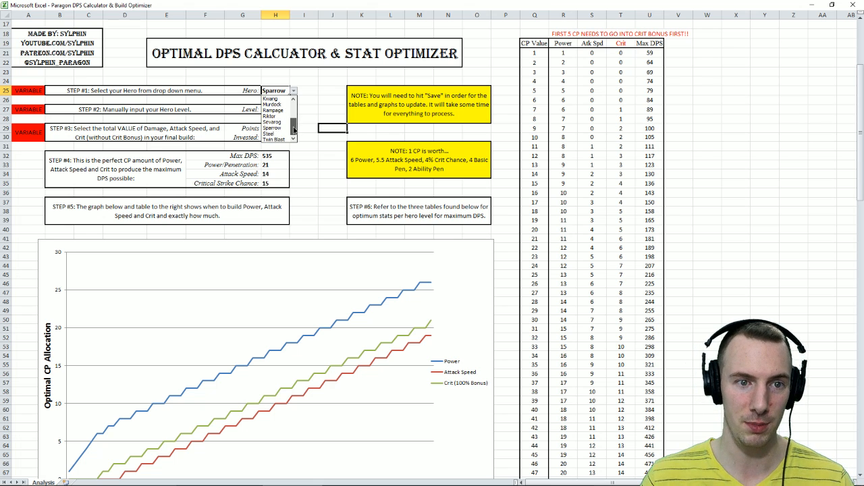
left_click(273, 129)
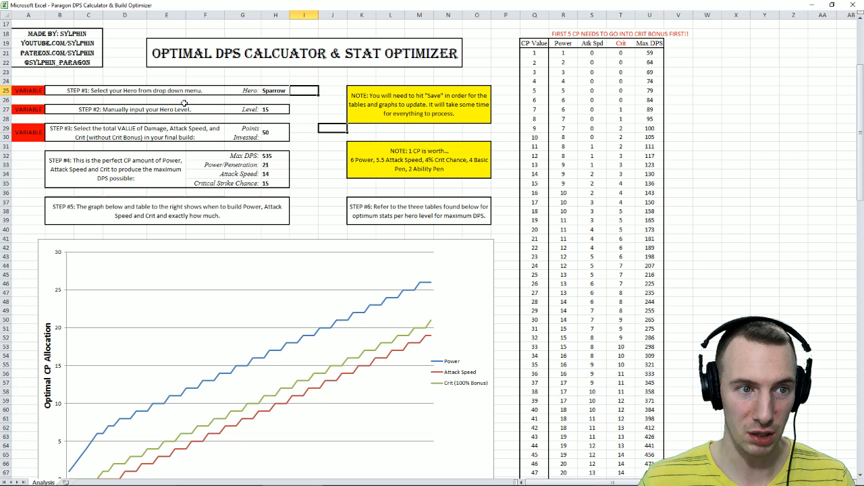
left_click(275, 109)
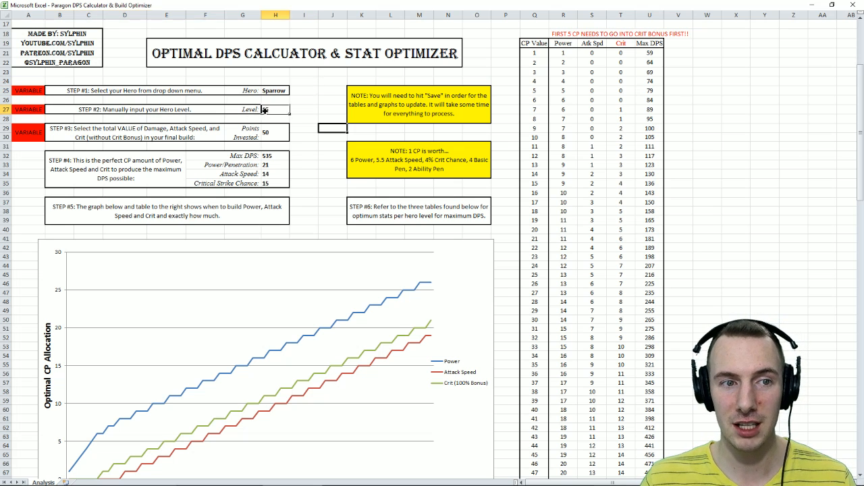
type("15")
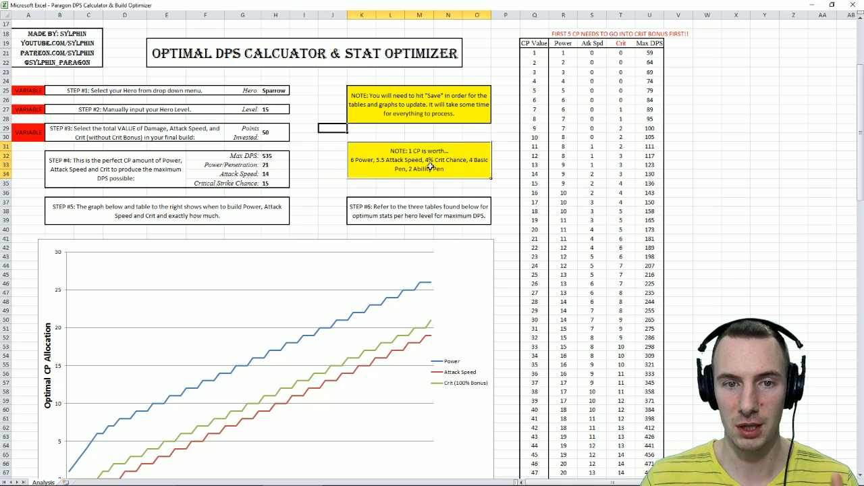
mouse_move(391, 170)
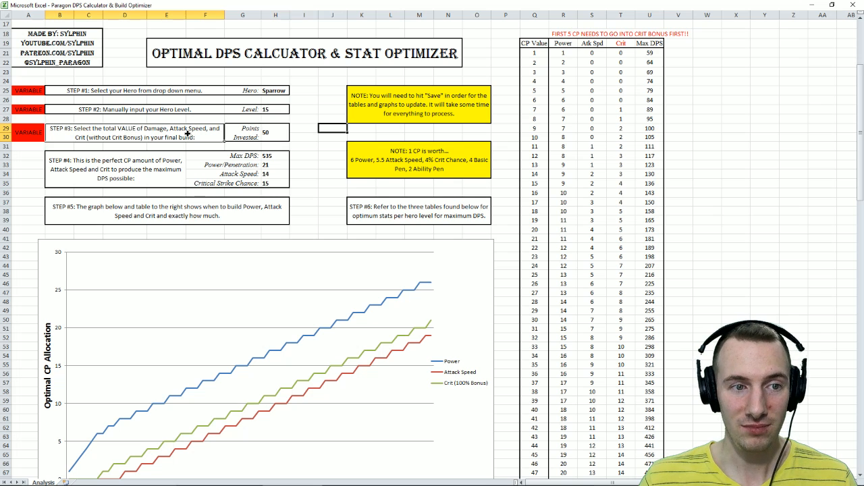
- Inspect the Max DPS, Power Penetration and Critical Strike Chance results and the CP-worth note
left_click(267, 155)
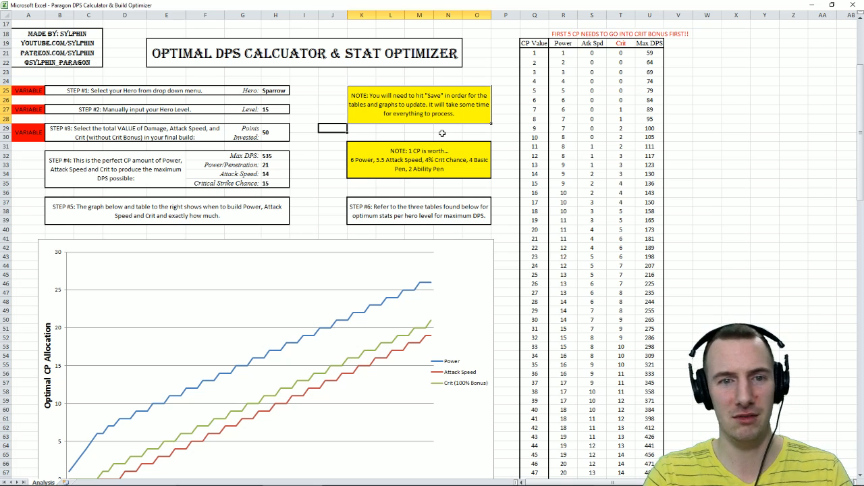
mouse_move(424, 162)
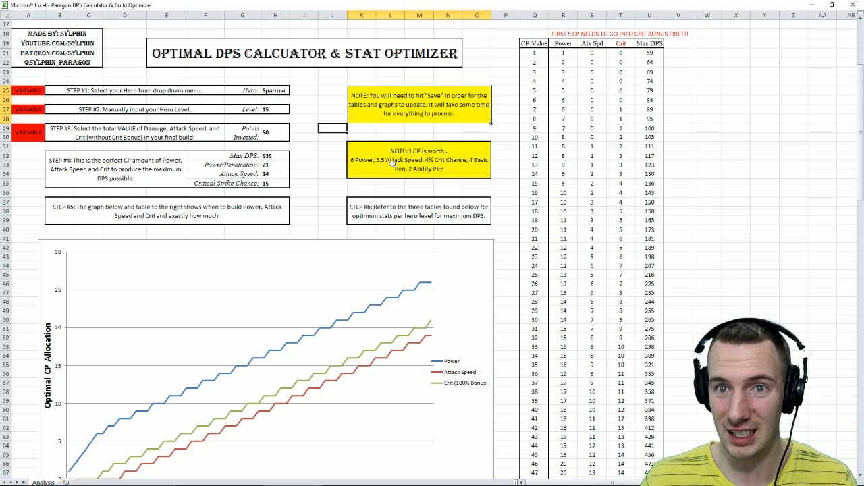
left_click(303, 165)
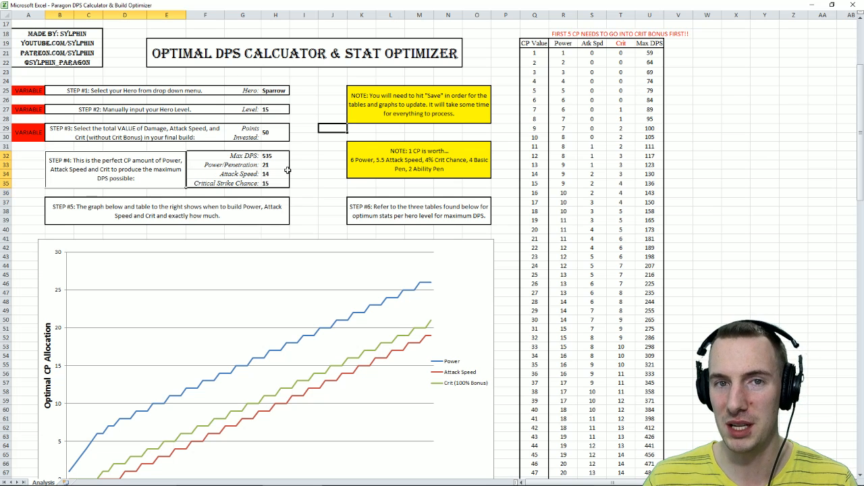
left_click(275, 155)
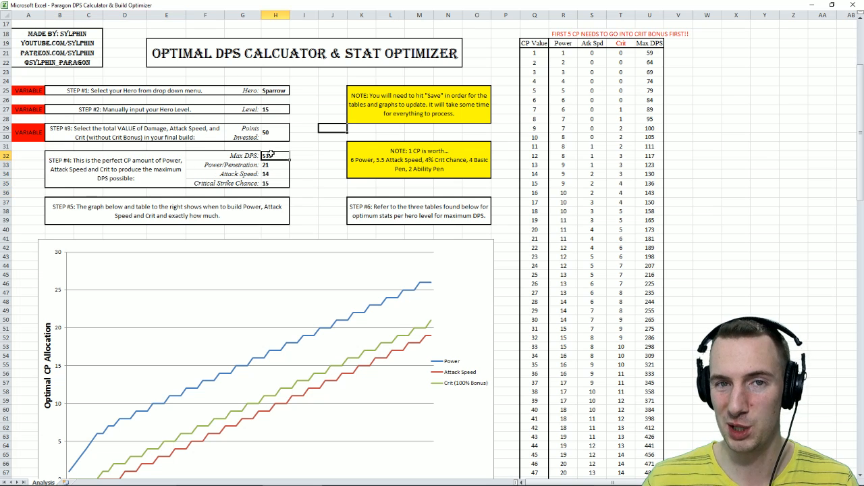
left_click(273, 164)
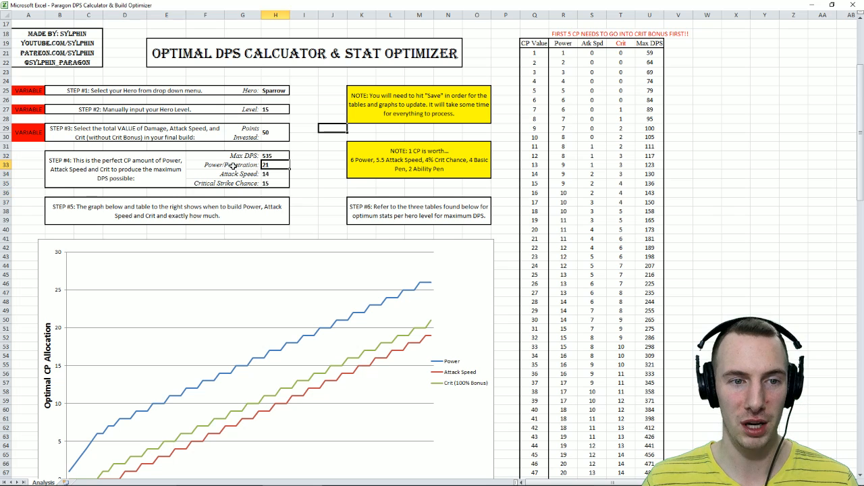
left_click(275, 173)
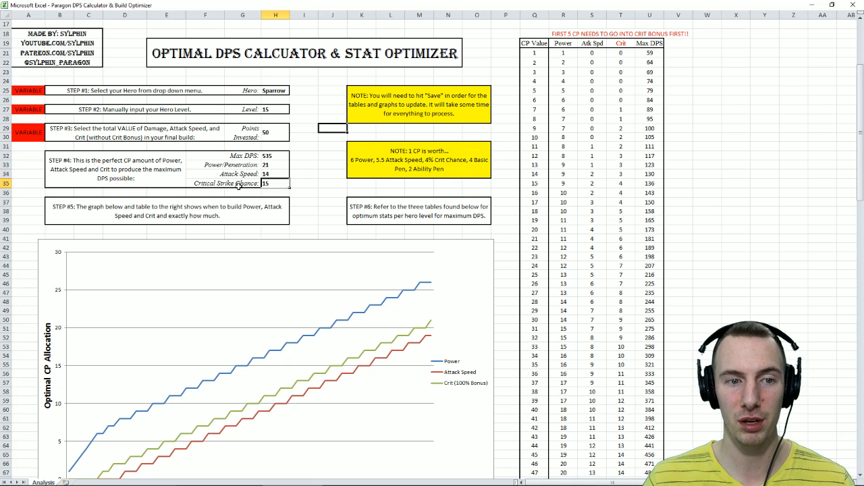
left_click(333, 156)
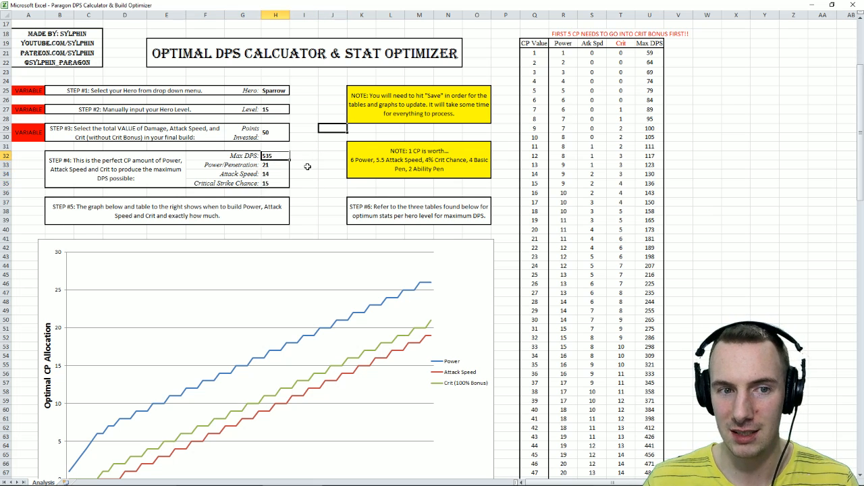
left_click(276, 134)
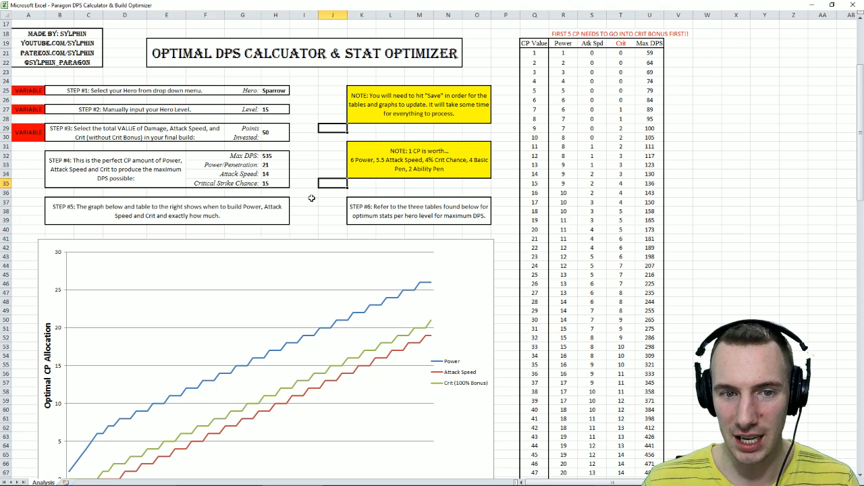
- Inspect the CP allocation table's Power and Crit entries, highlighting the Crit values for CP 10 to 16
scroll("down", 3)
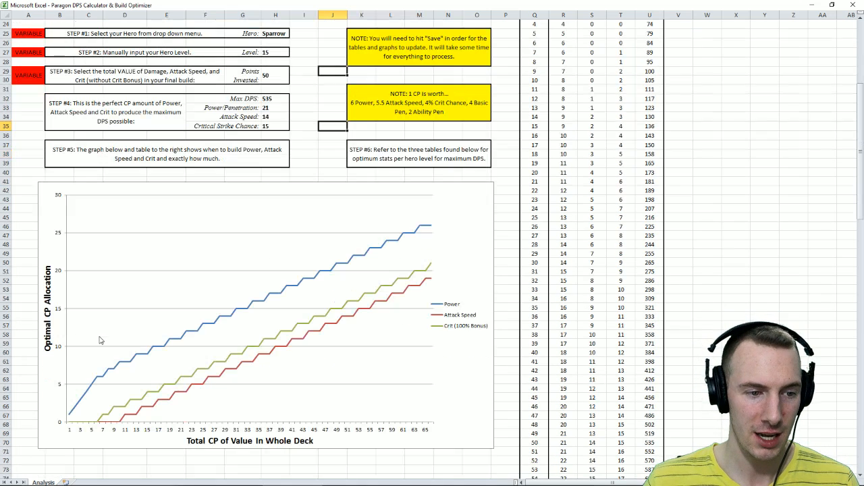
mouse_move(61, 390)
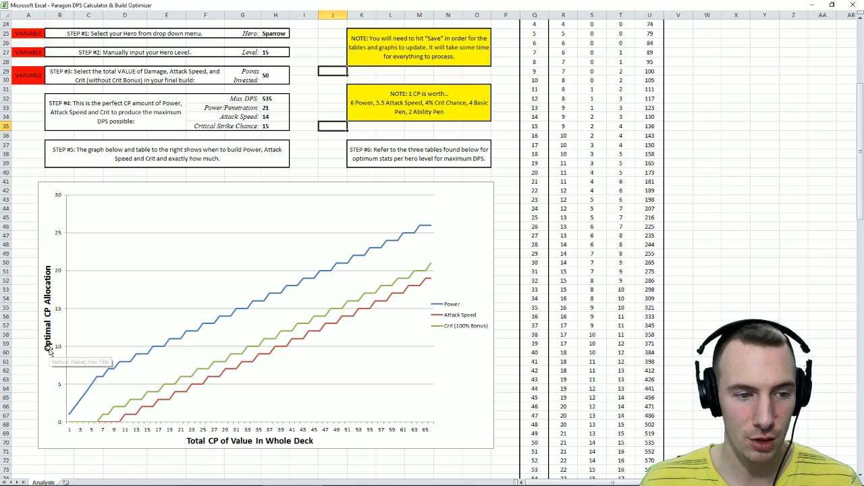
mouse_move(59, 197)
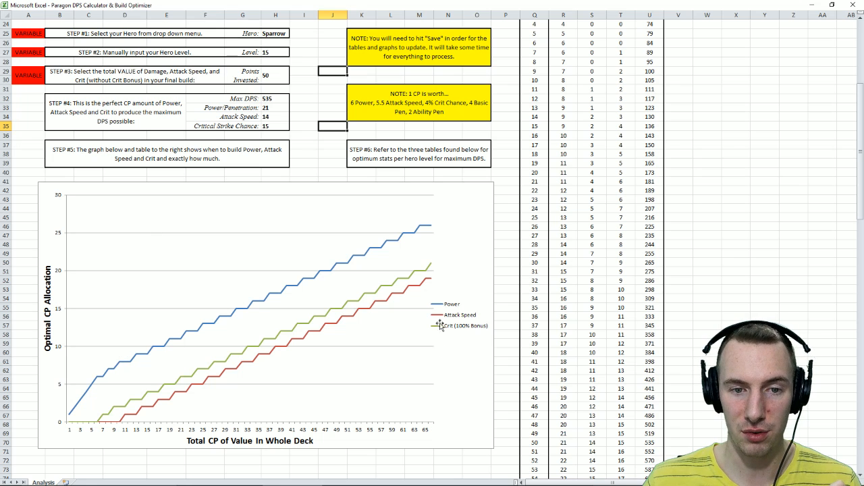
mouse_move(408, 292)
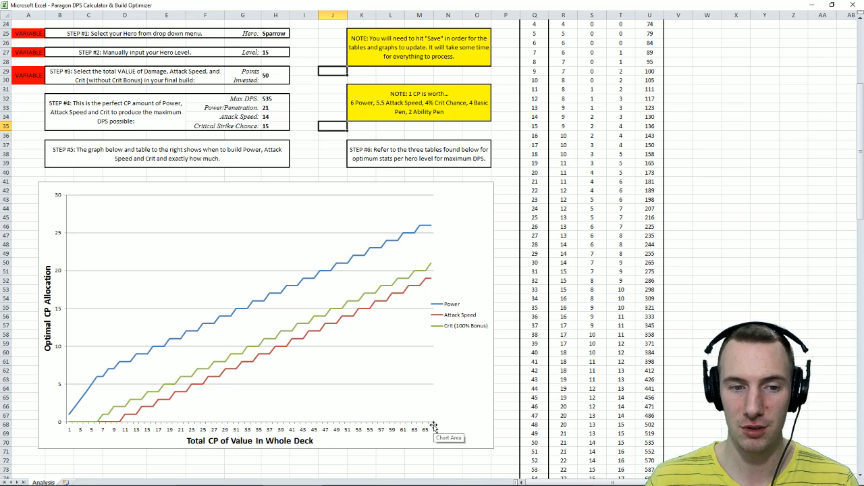
mouse_move(208, 330)
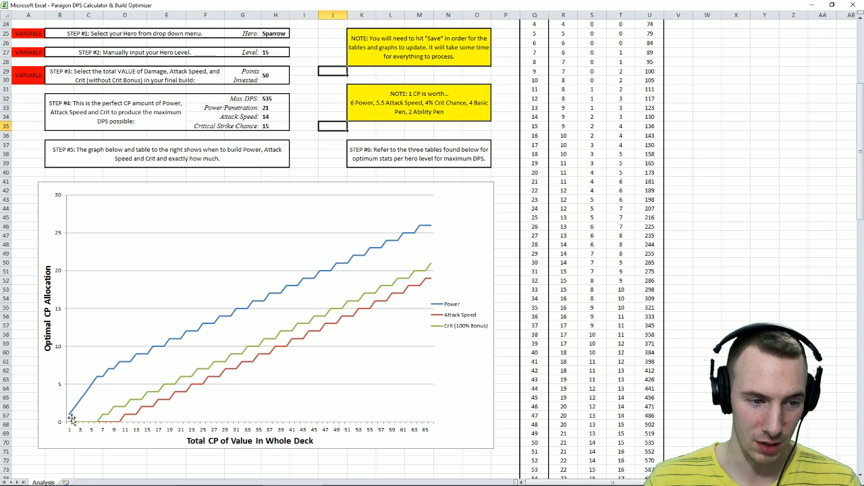
mouse_move(245, 309)
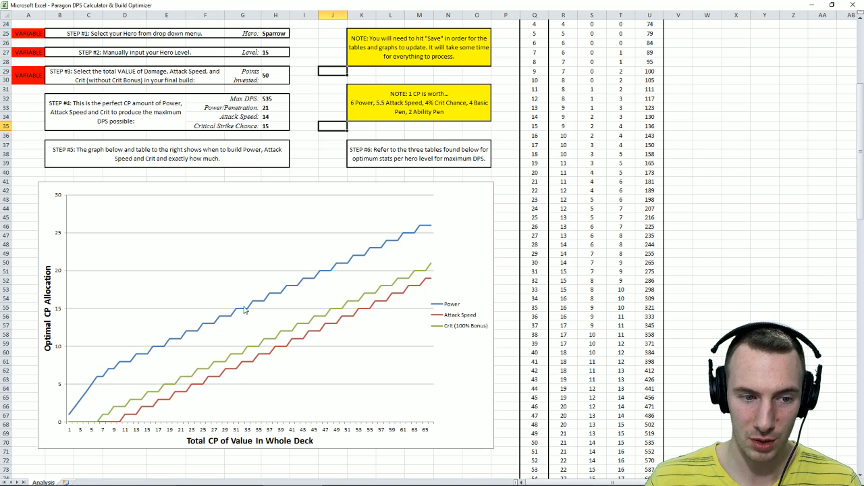
mouse_move(243, 357)
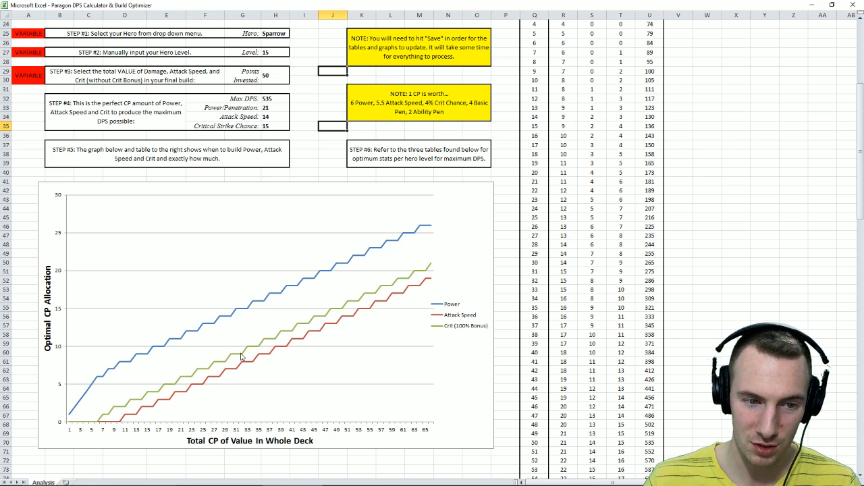
mouse_move(275, 356)
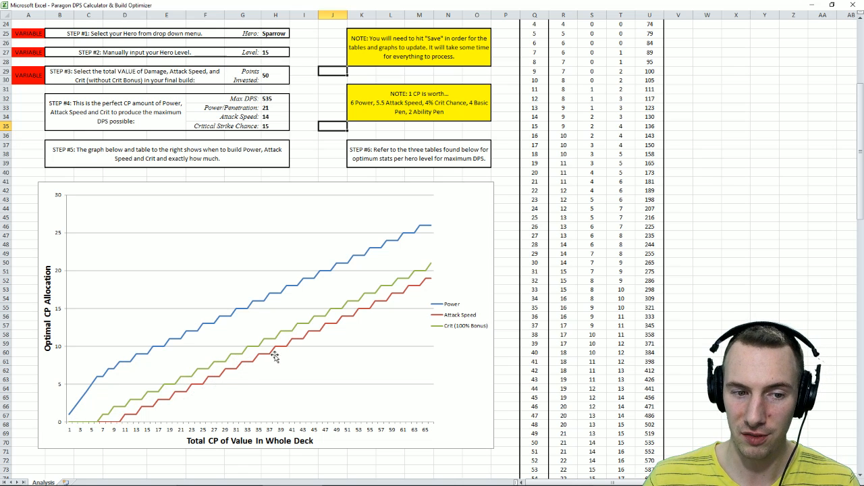
mouse_move(470, 325)
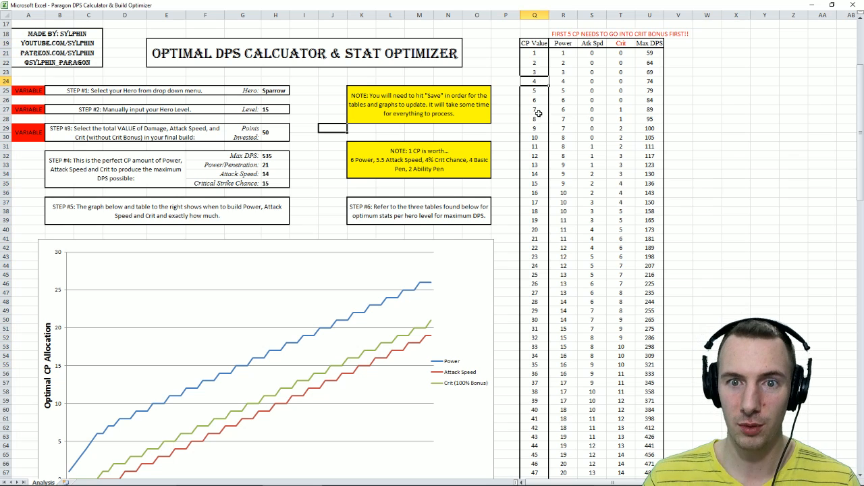
left_click(591, 100)
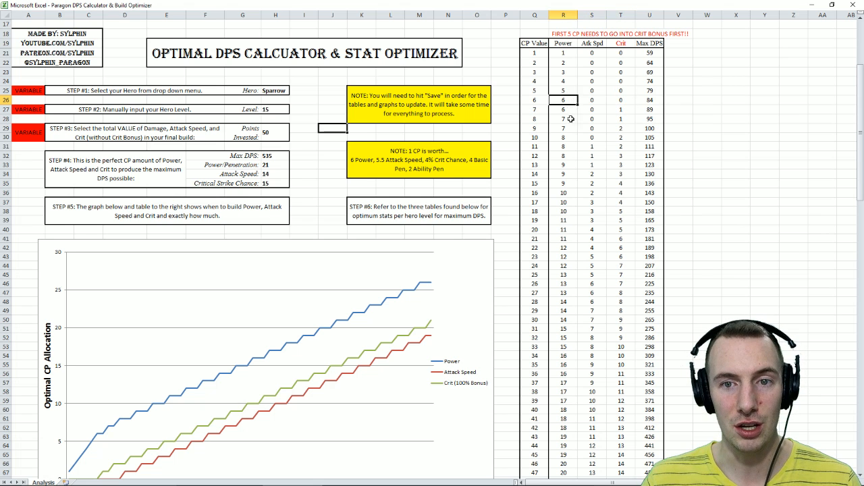
left_click(563, 118)
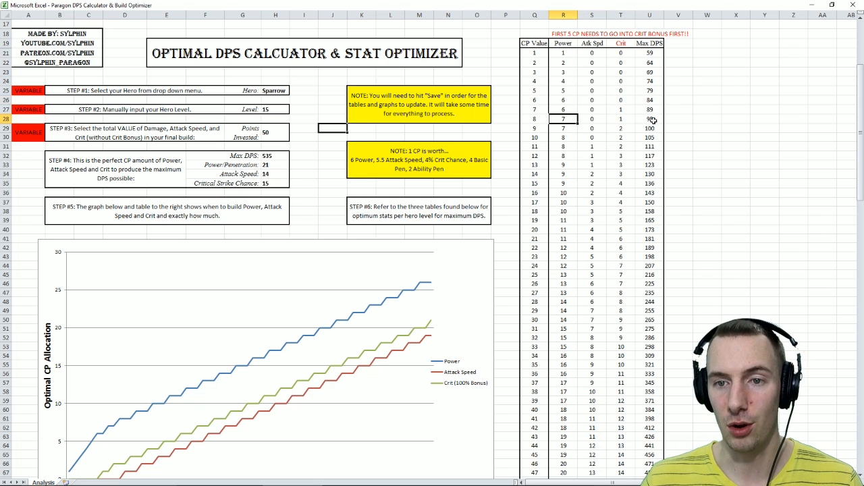
left_click(649, 119)
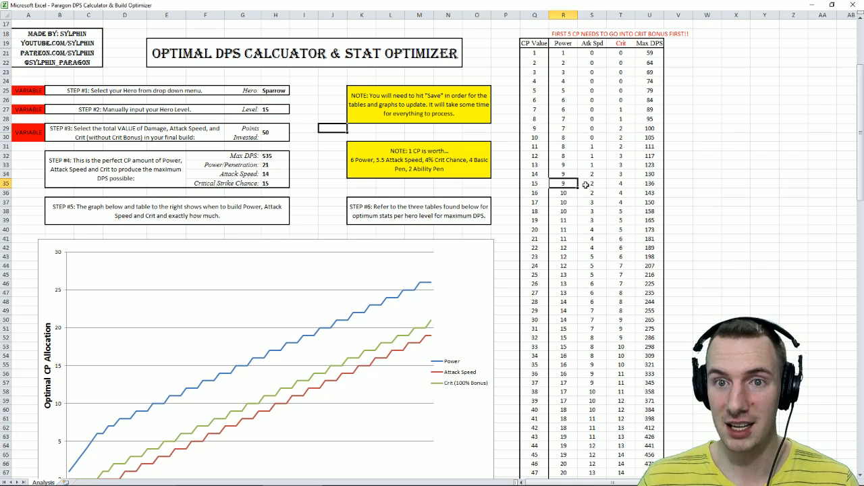
left_click(622, 184)
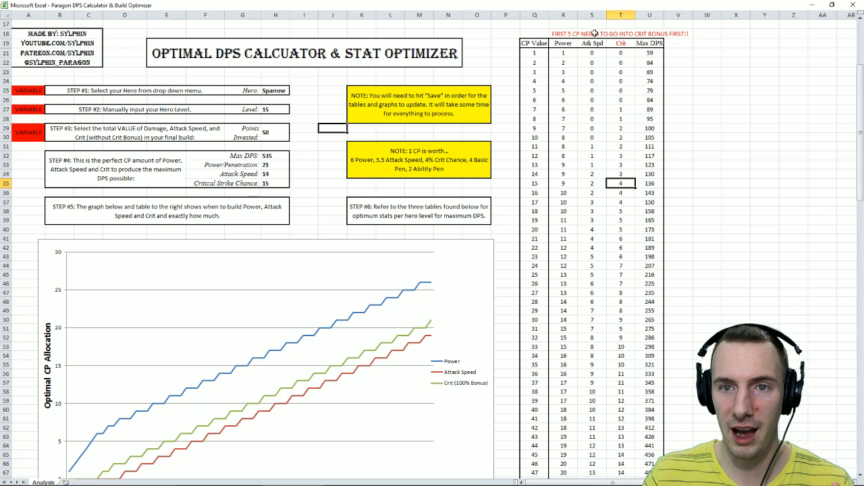
left_click(708, 100)
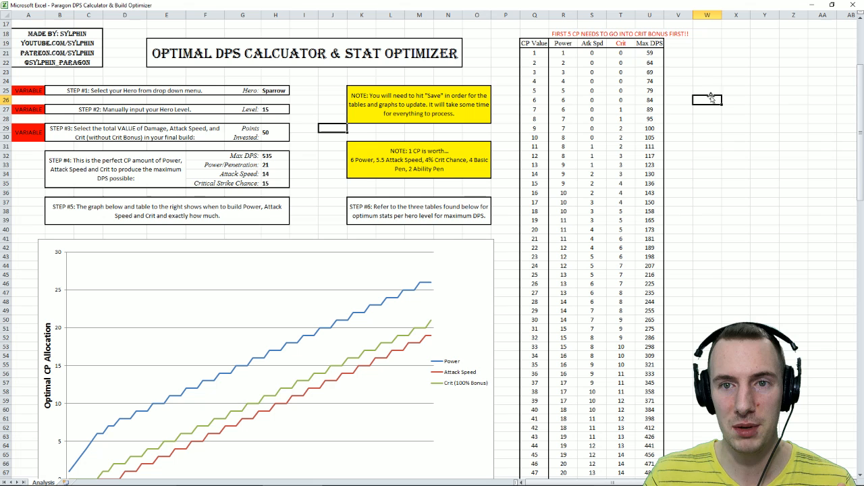
mouse_move(701, 292)
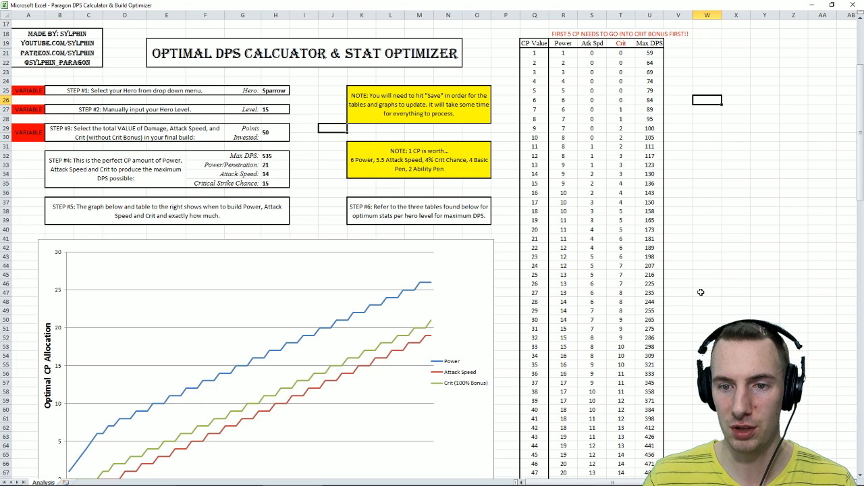
left_click(621, 211)
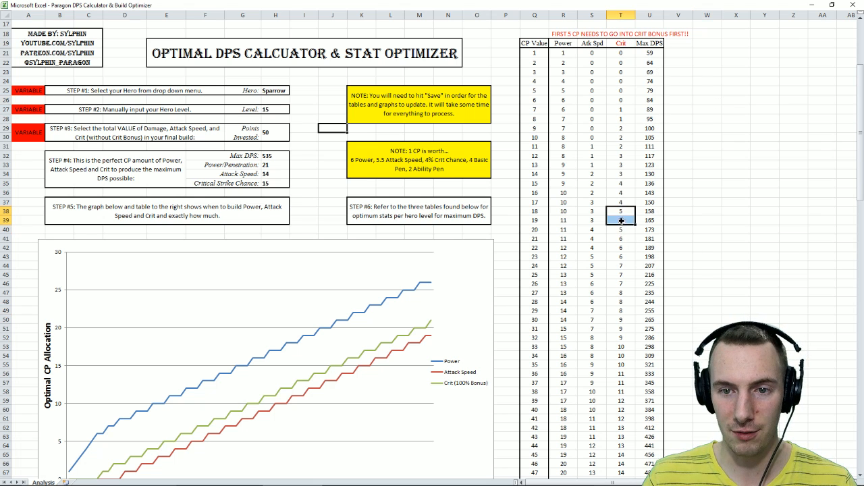
left_click(621, 229)
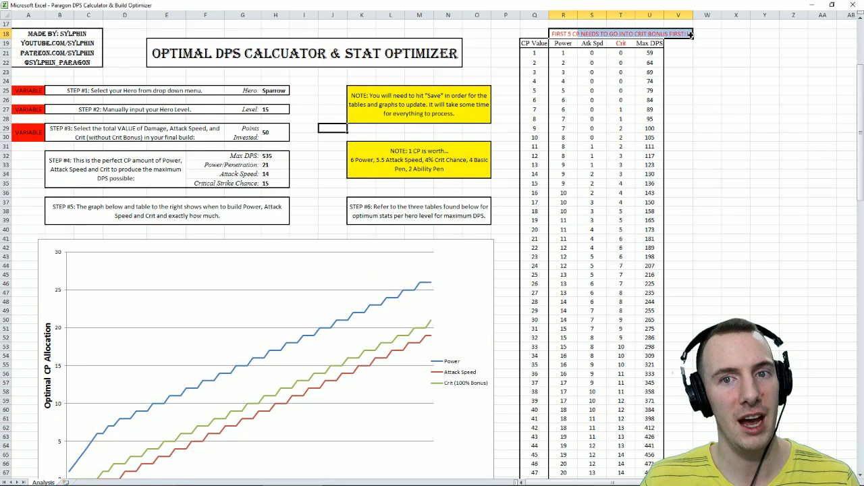
left_click(620, 127)
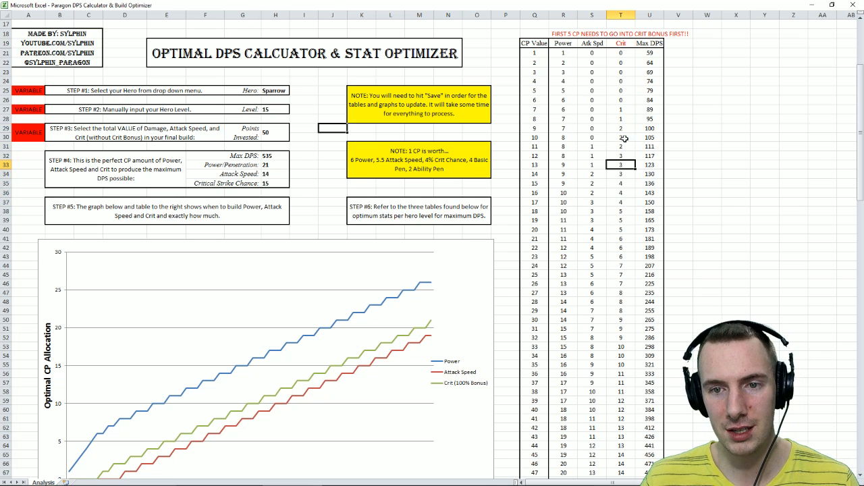
left_click_drag(621, 138, 622, 202)
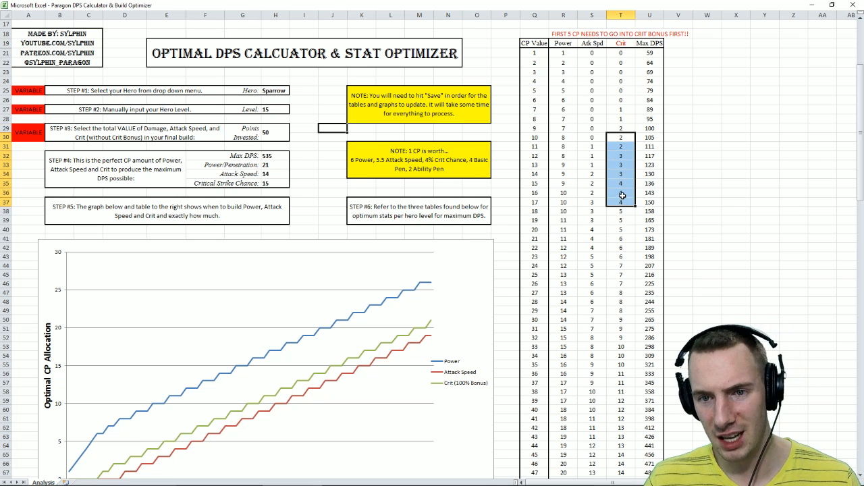
- Scroll down through the CP allocation chart and table below the results
scroll("down", 3)
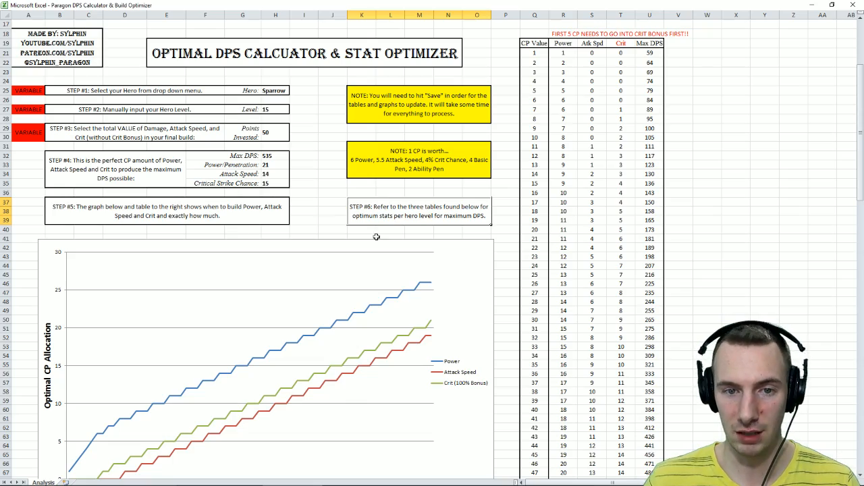
scroll("down", 3)
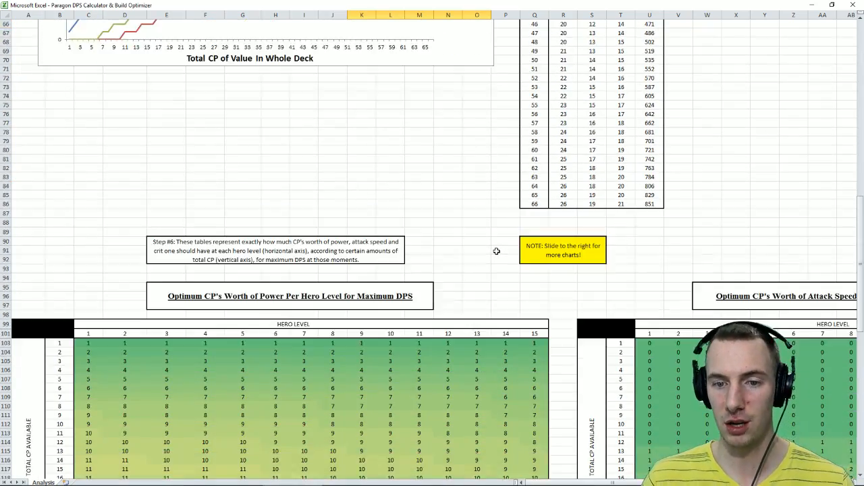
scroll("down", 3)
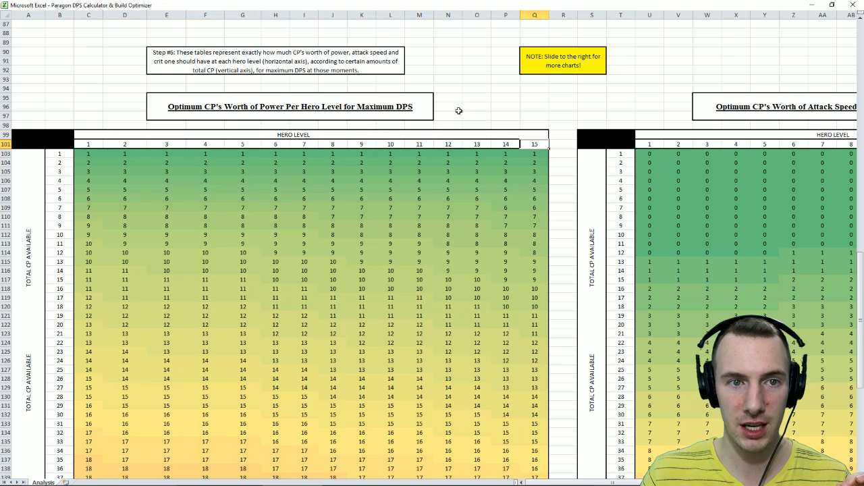
left_click(449, 79)
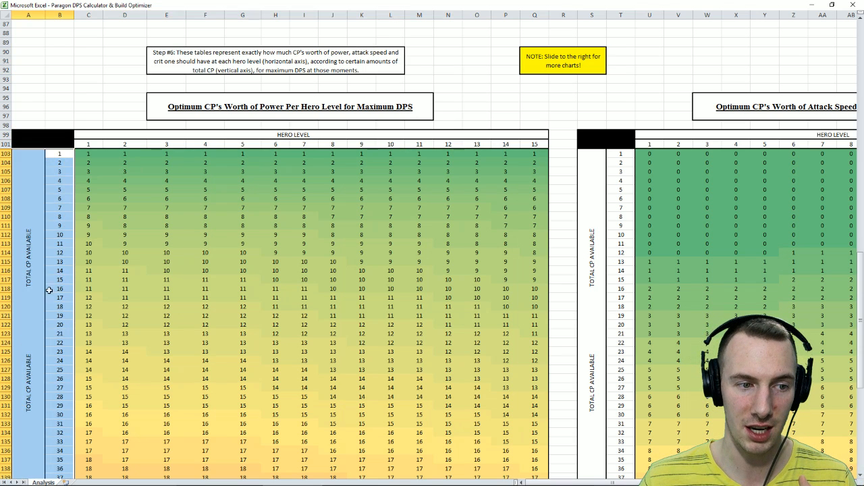
scroll("down", 3)
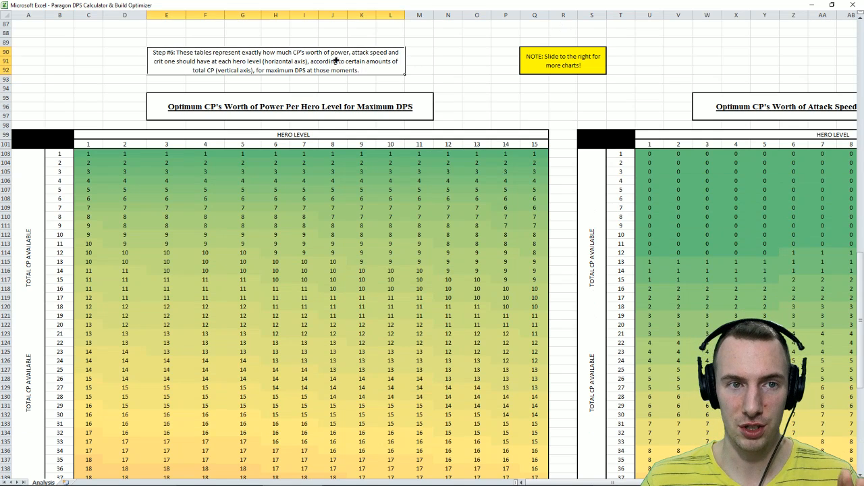
left_click(505, 79)
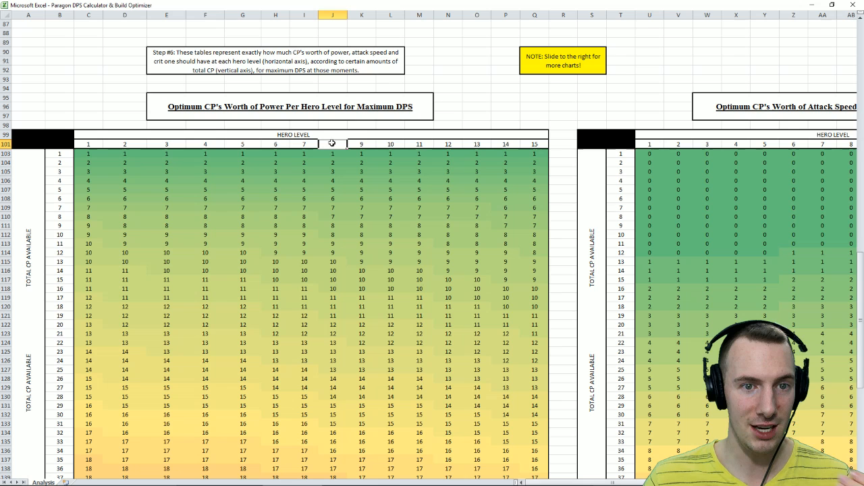
- Browse the per-level optimum tables to the right and further down the sheet
left_click(59, 280)
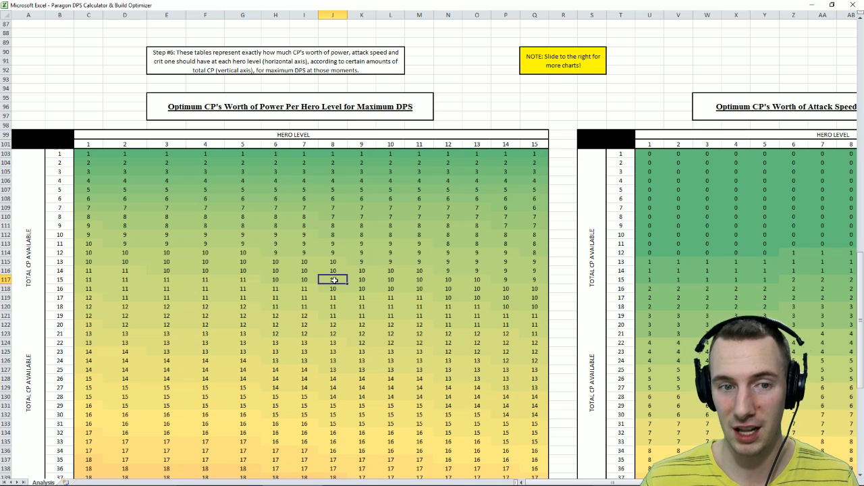
scroll("right", 3)
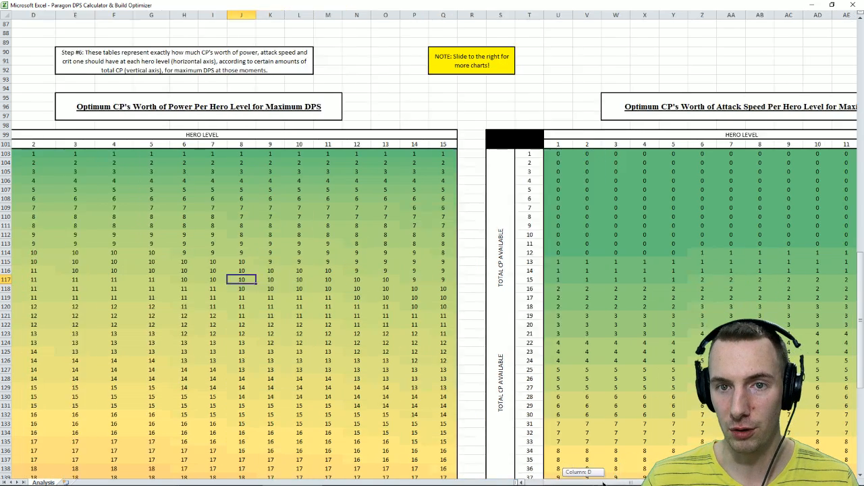
scroll("right", 3)
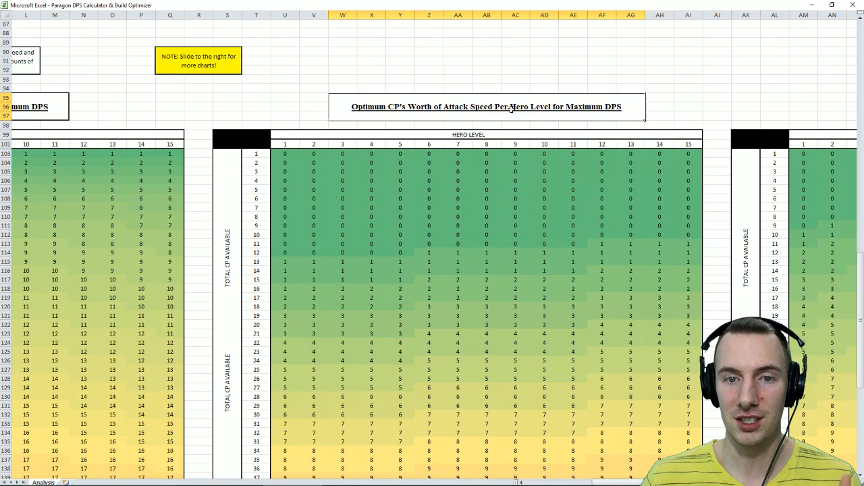
left_click_drag(283, 144, 457, 143)
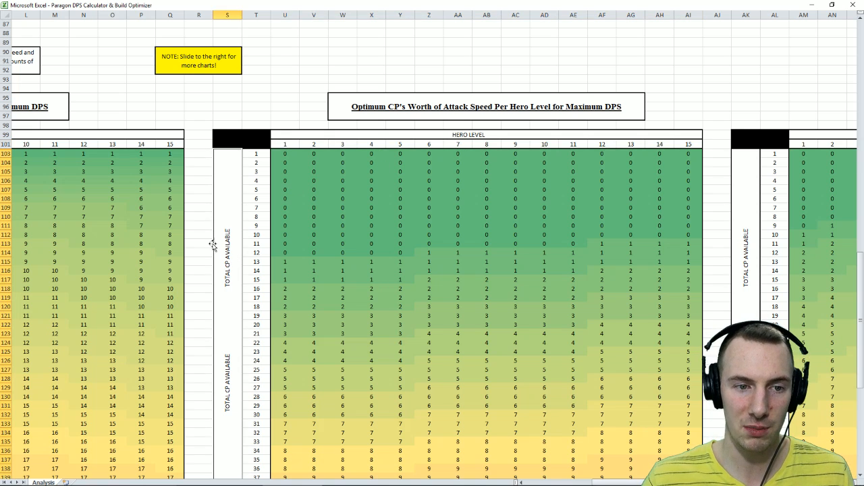
mouse_move(429, 161)
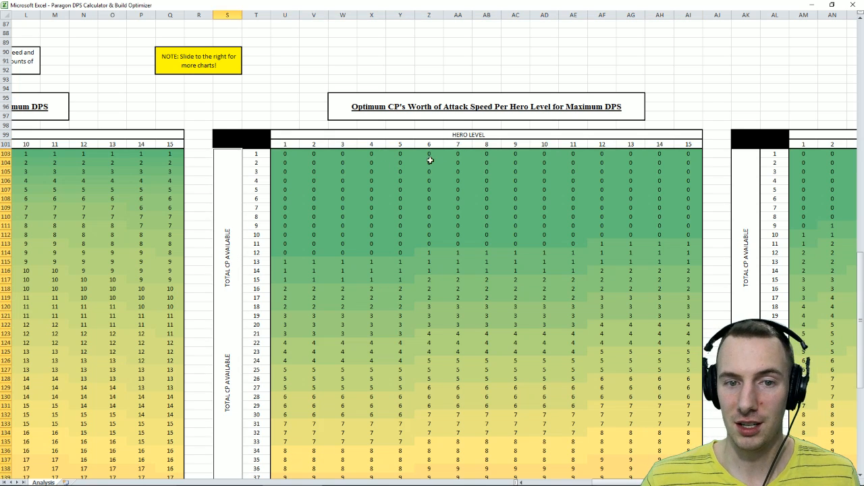
left_click(486, 144)
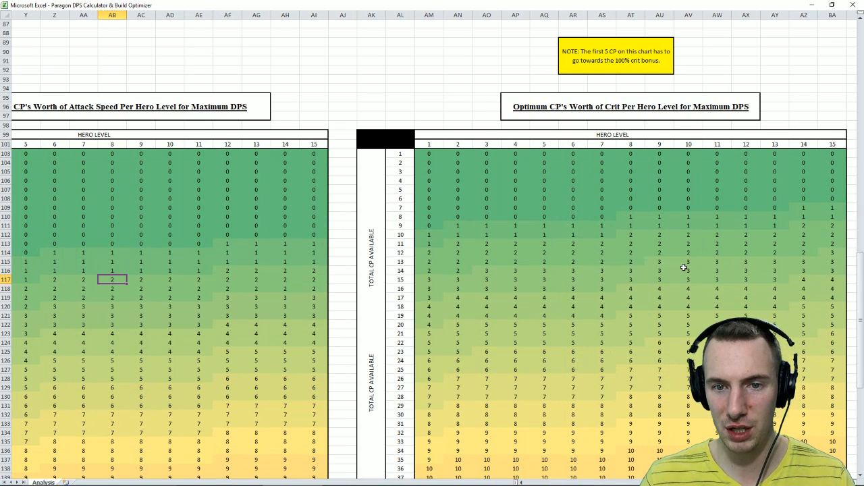
scroll("down", 3)
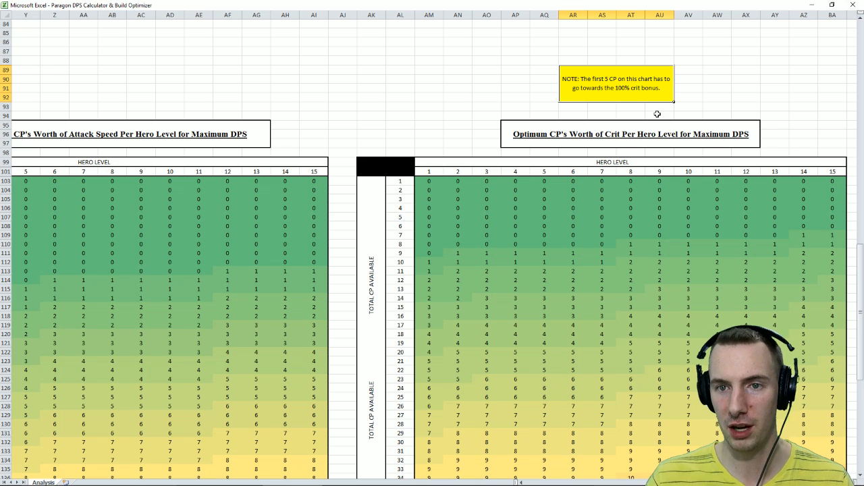
scroll("down", 3)
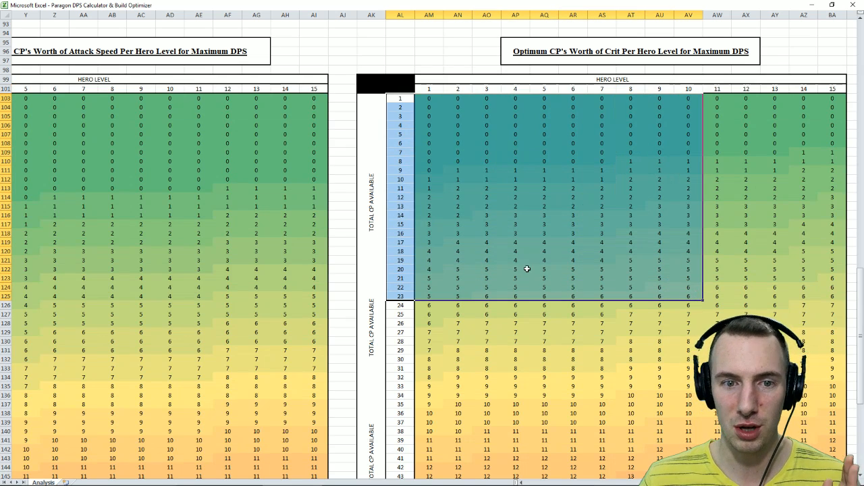
mouse_move(385, 256)
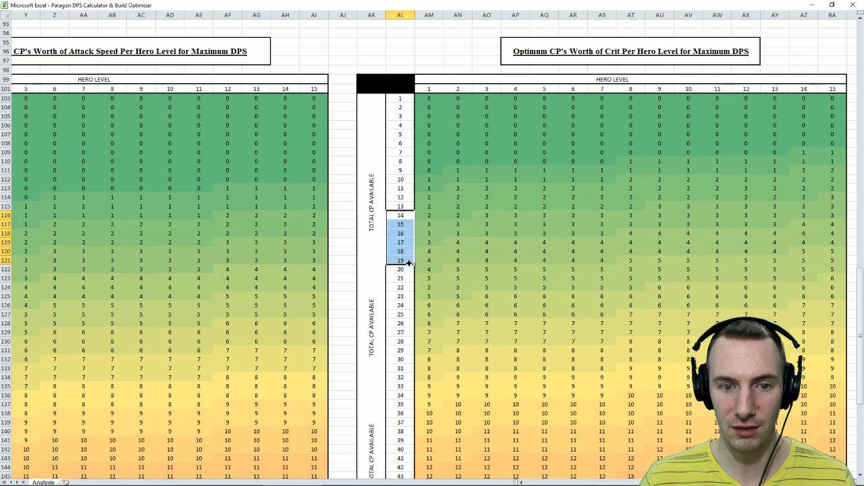
- Choose Sevarog in the Hero drop-down so Max DPS recalculates to 487 at level 15
left_click(516, 261)
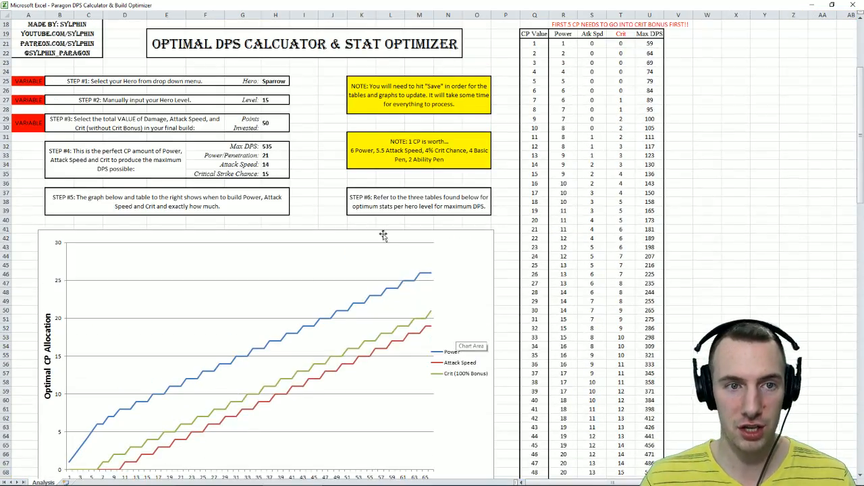
left_click(293, 90)
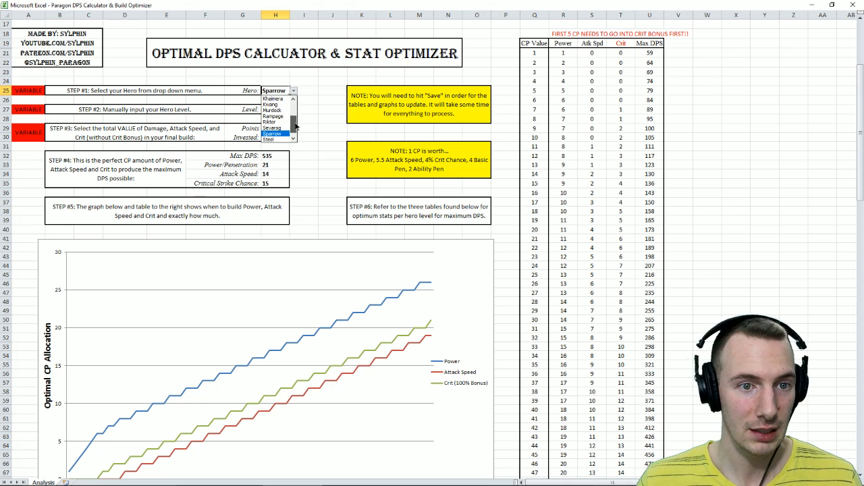
left_click(273, 127)
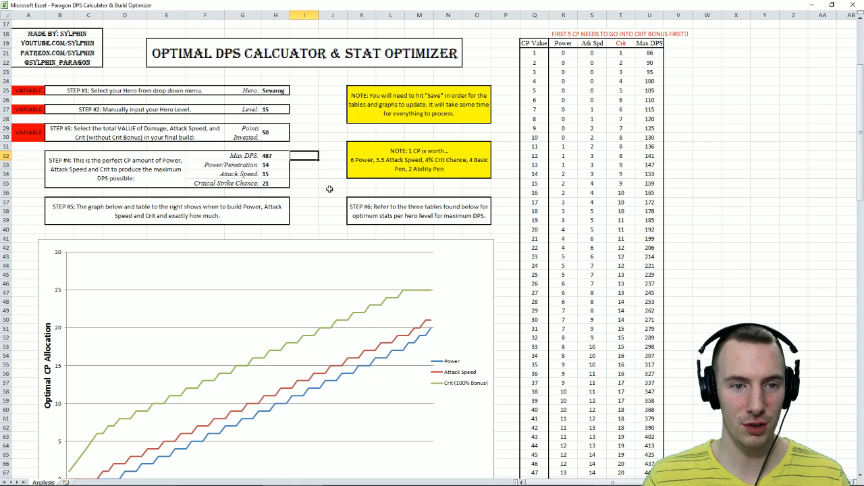
left_click(332, 191)
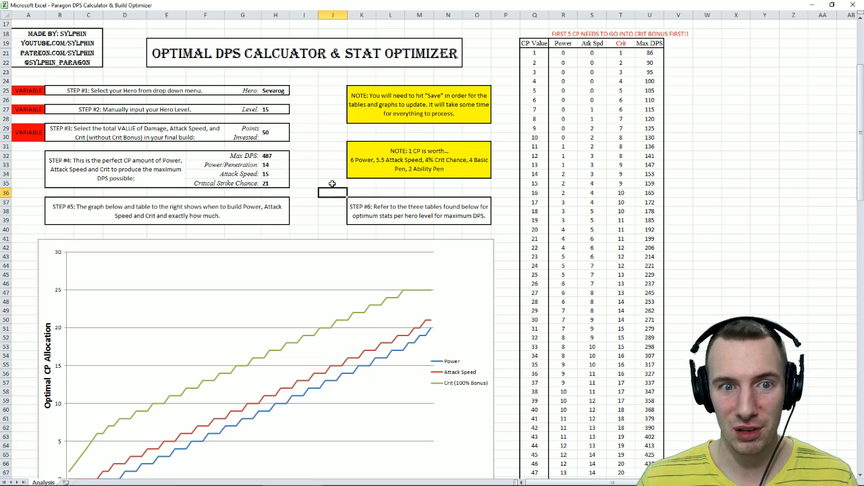
left_click(332, 174)
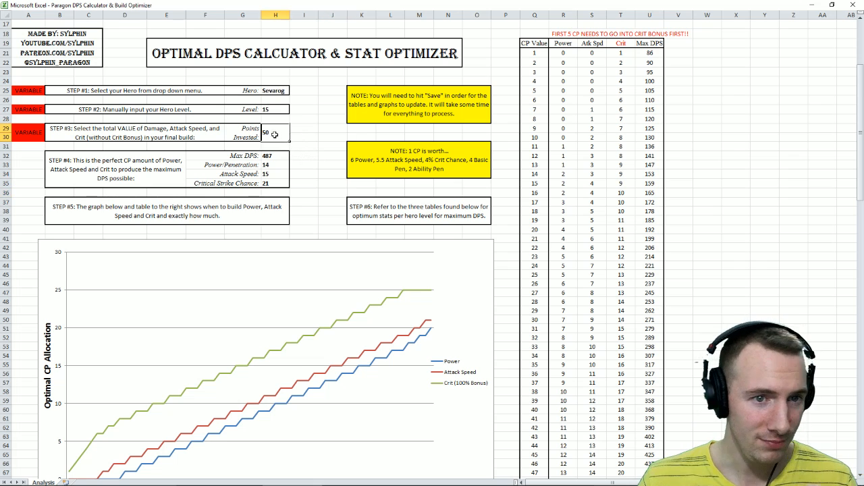
left_click(270, 173)
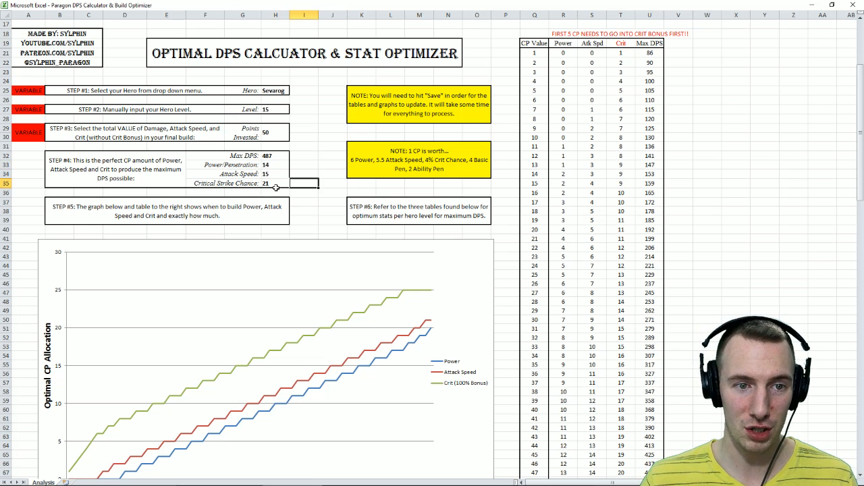
scroll("down", 3)
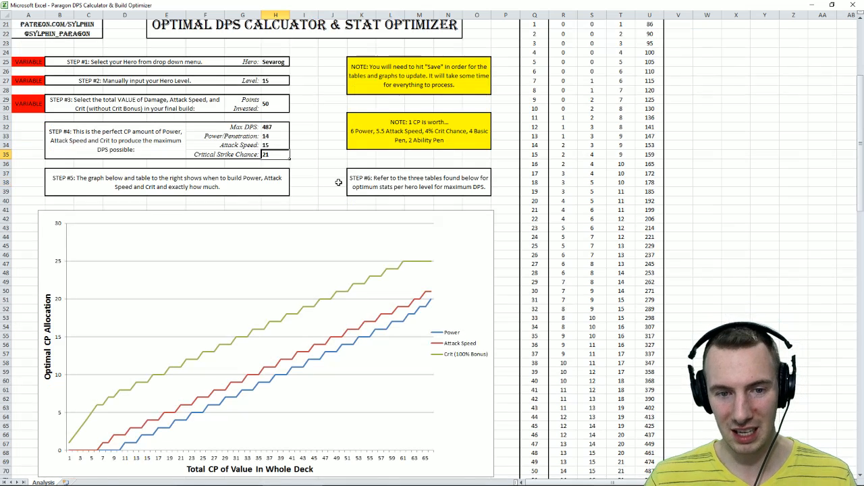
mouse_move(196, 365)
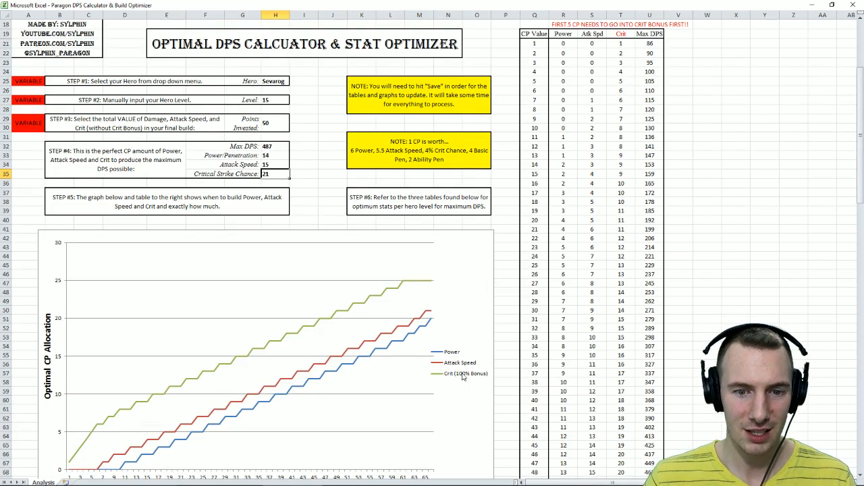
scroll("down", 3)
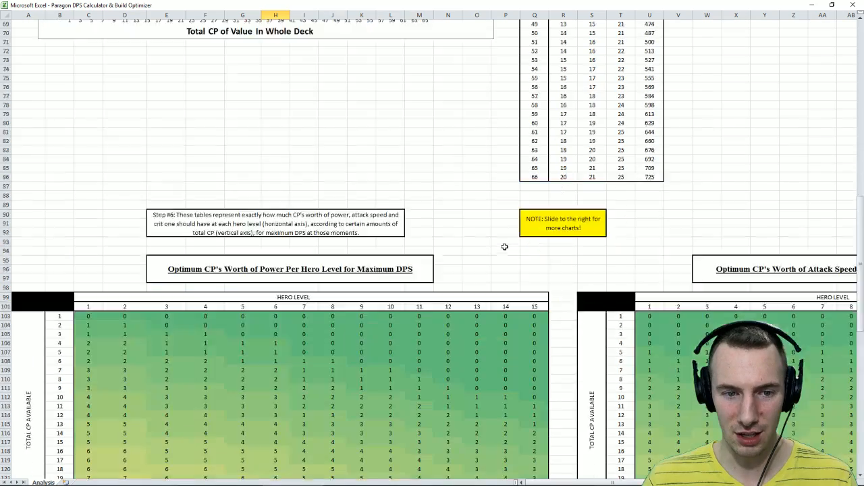